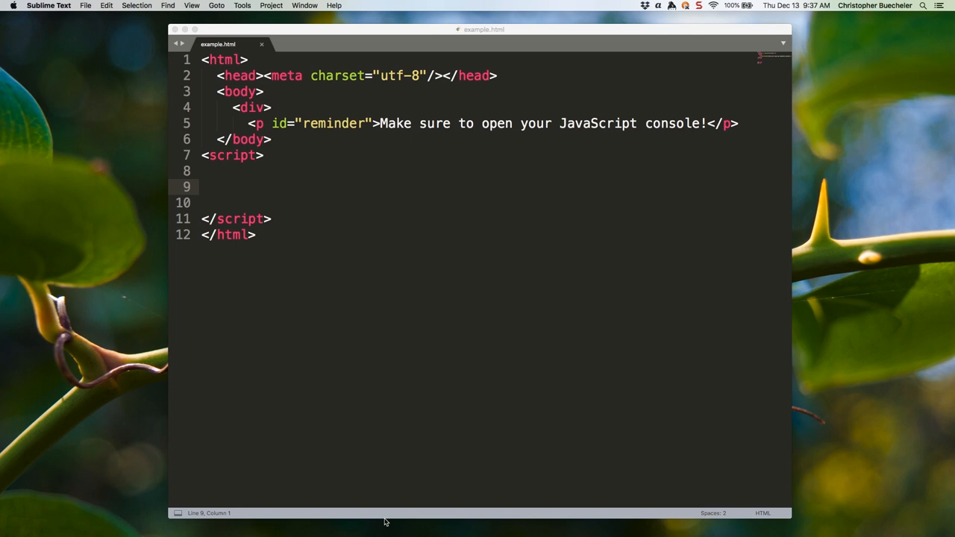
type("fe")
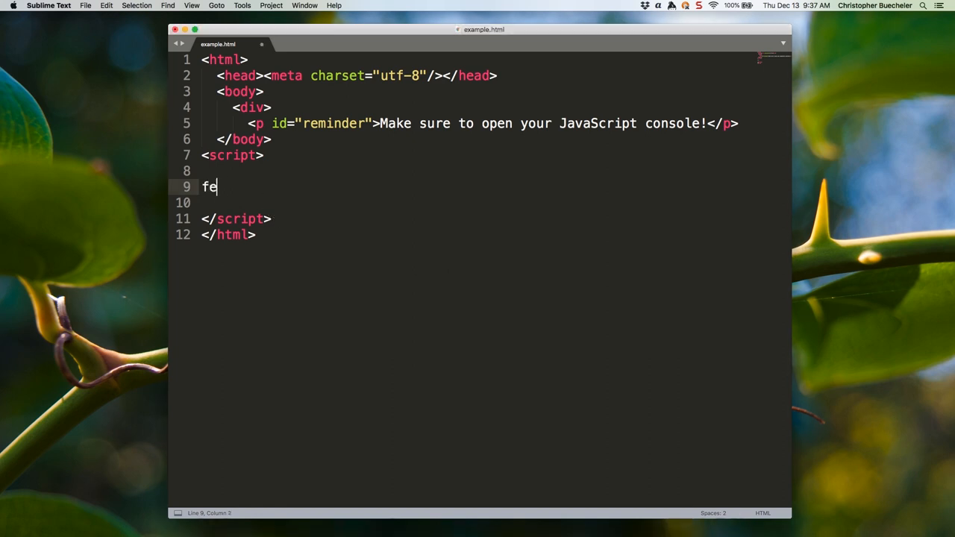
type("tch('https://mysite.com/myapi/movies/2018')")
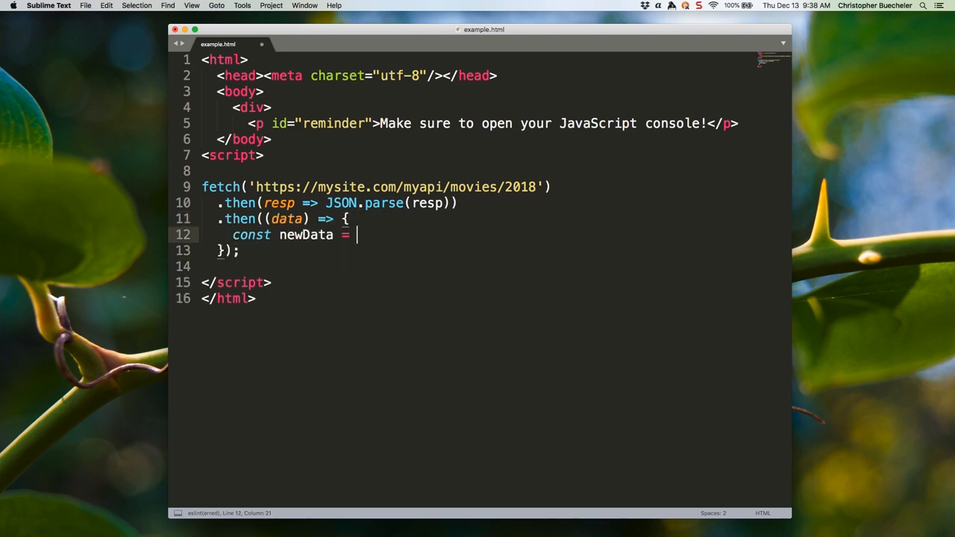
type("data.map((item) => {")
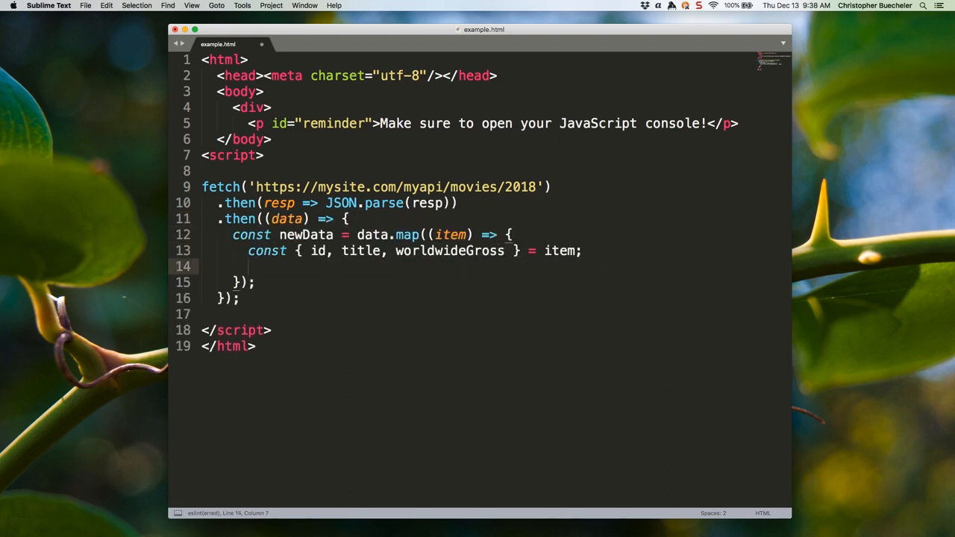
type("return {")
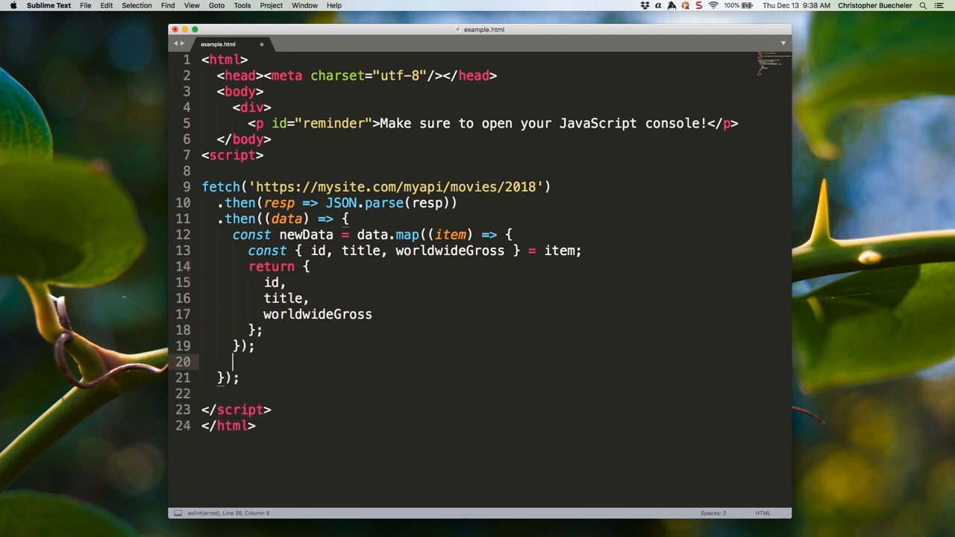
type("return newData.length > 0 ? newData : null;")
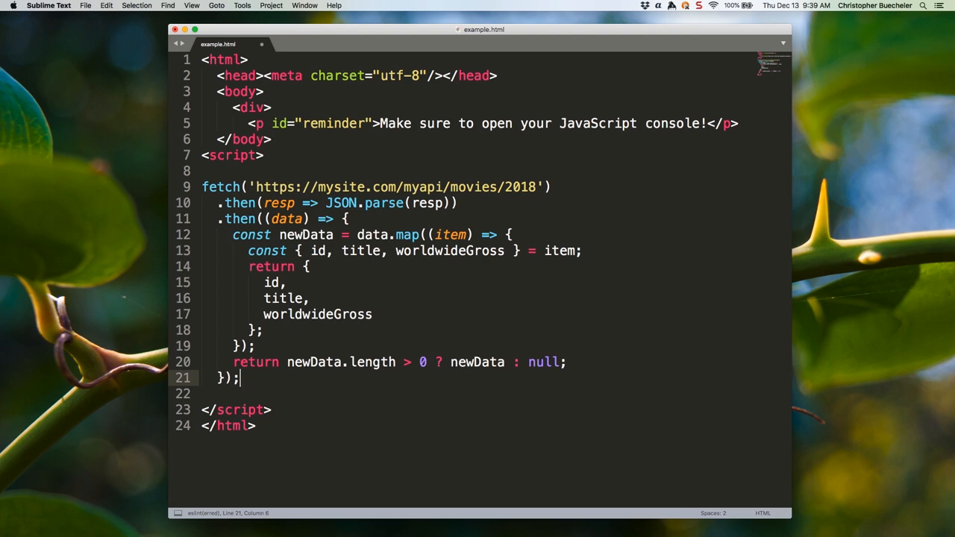
key("enter")
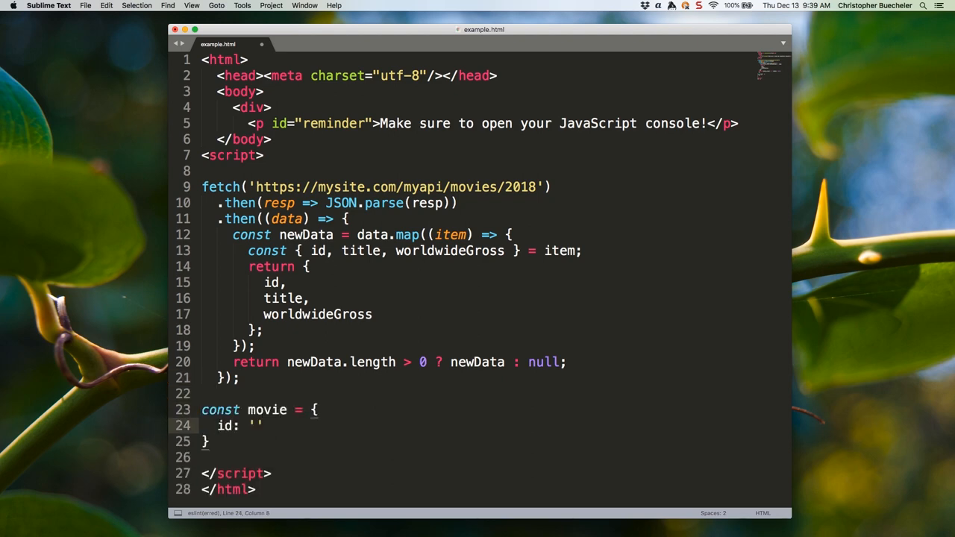
type("1234567890',")
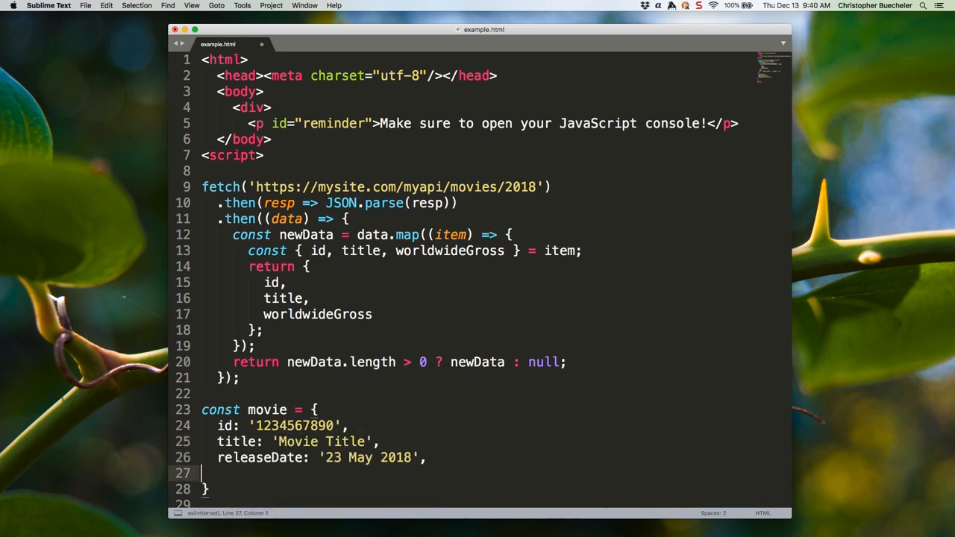
type("actors: [Array of Actor Objects],")
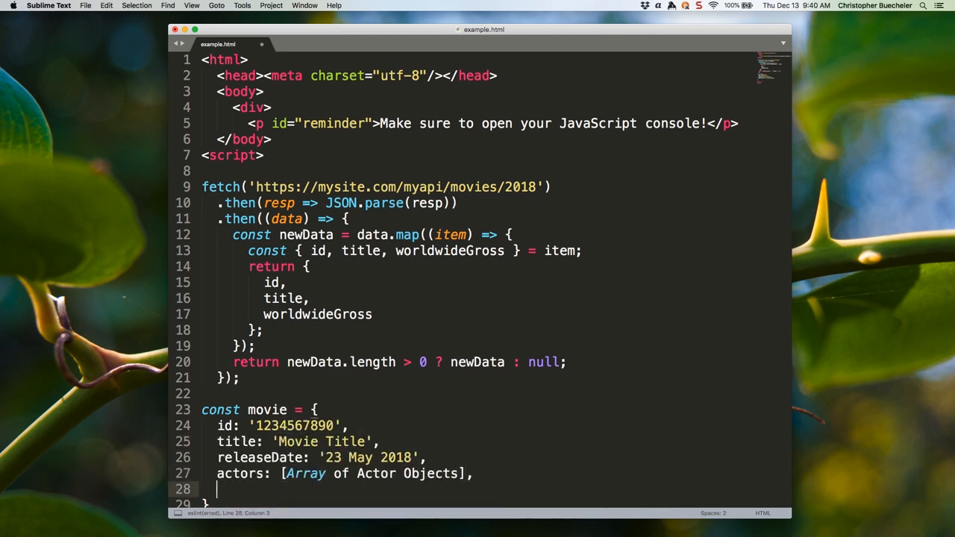
type("director: { Director Object },")
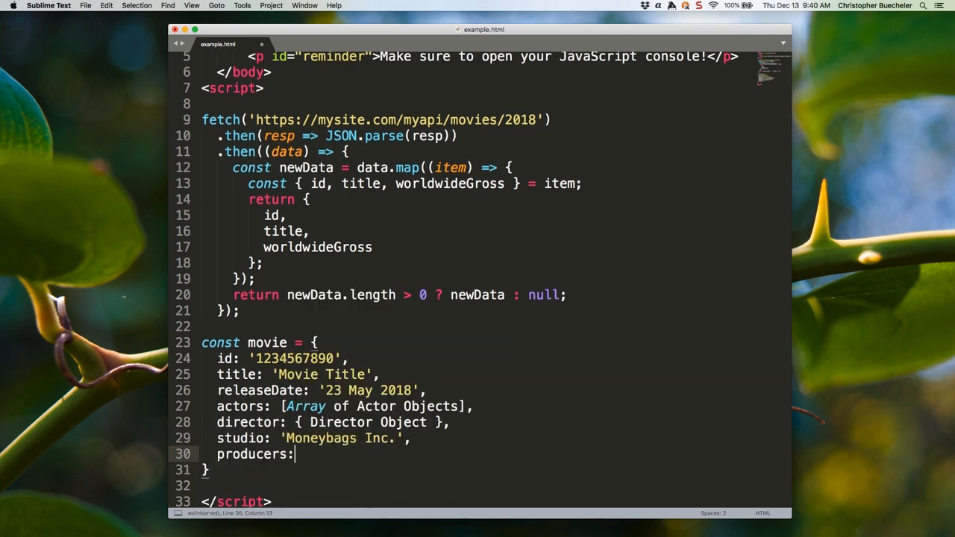
type("[Array of Producer Objects],")
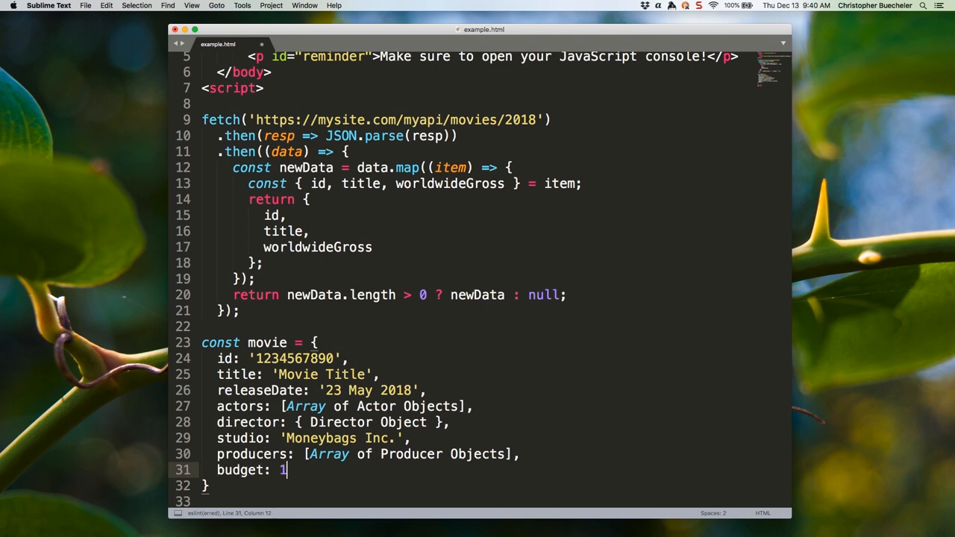
type("25000000")
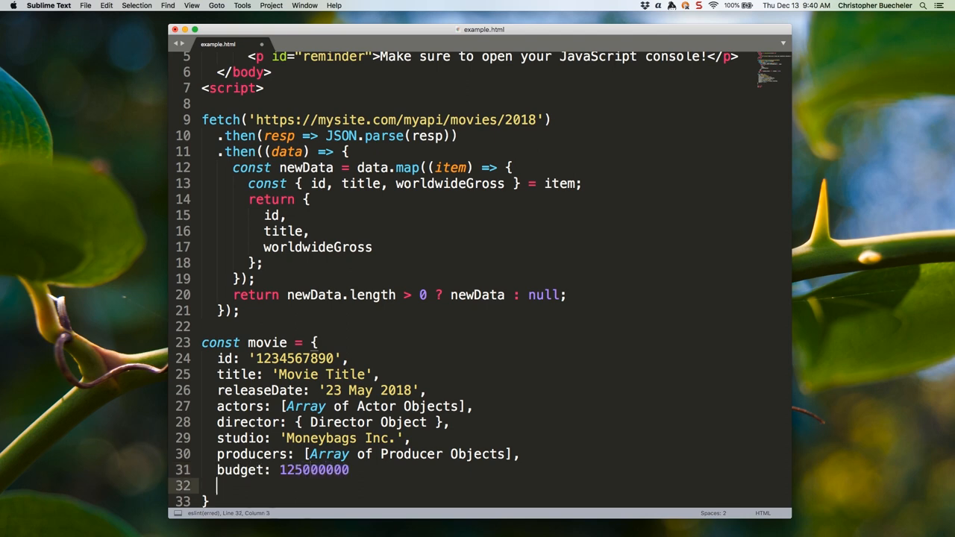
type("ysGross: 768483965,")
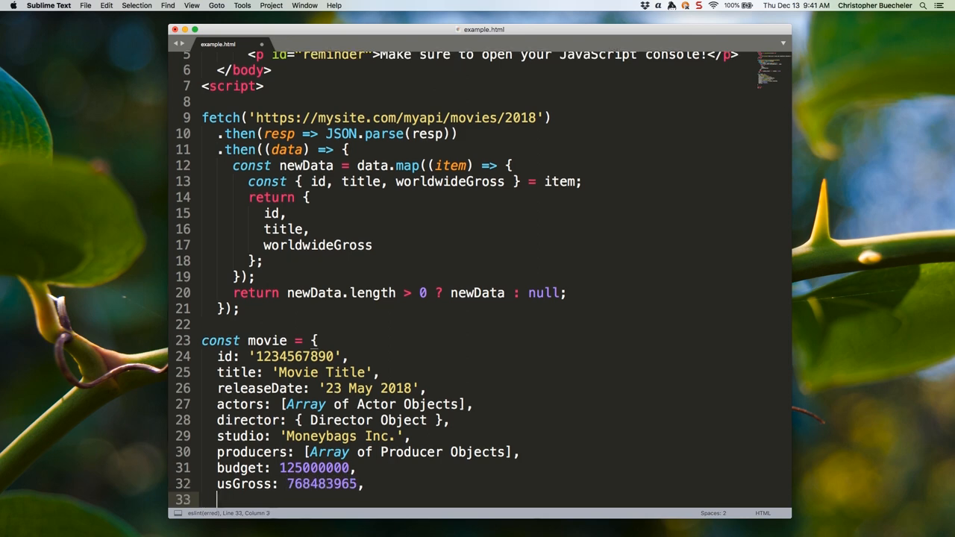
type("worldwideGross: 14458027383,")
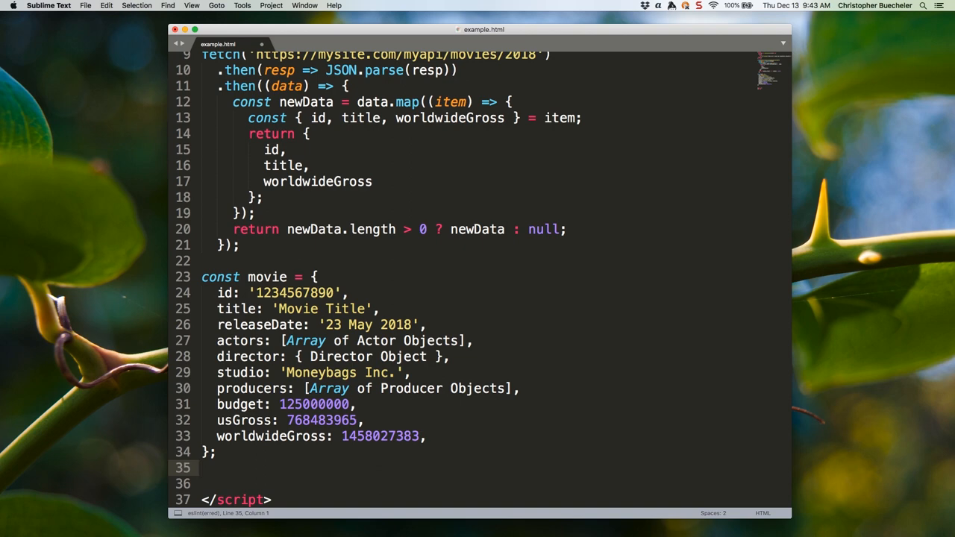
Step: Place the cursor on the empty line after the closed movie object
left_click(202, 468)
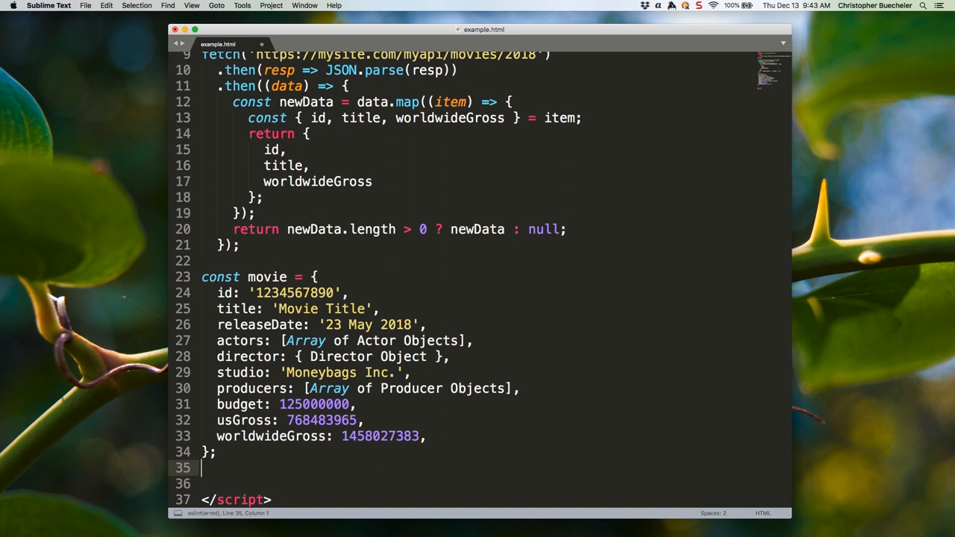